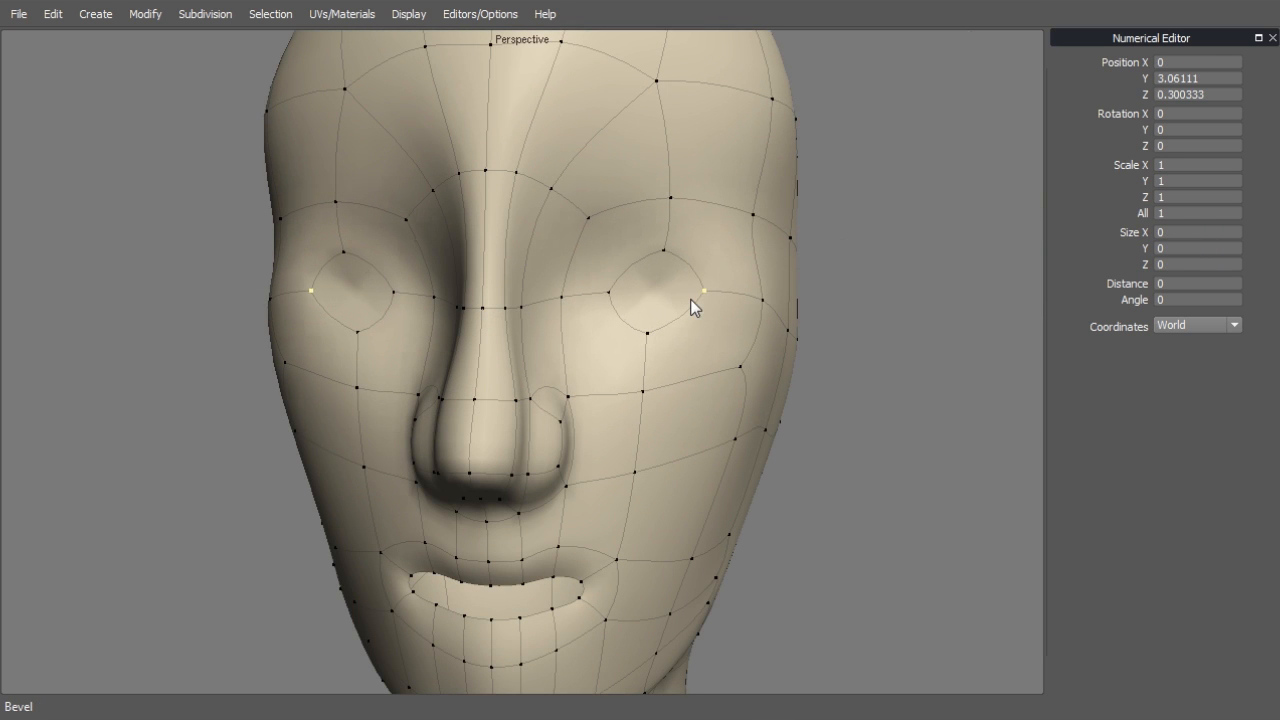
- Adjust the head's eye vertices and push the extruded armour guard band outward
left_click(700, 292)
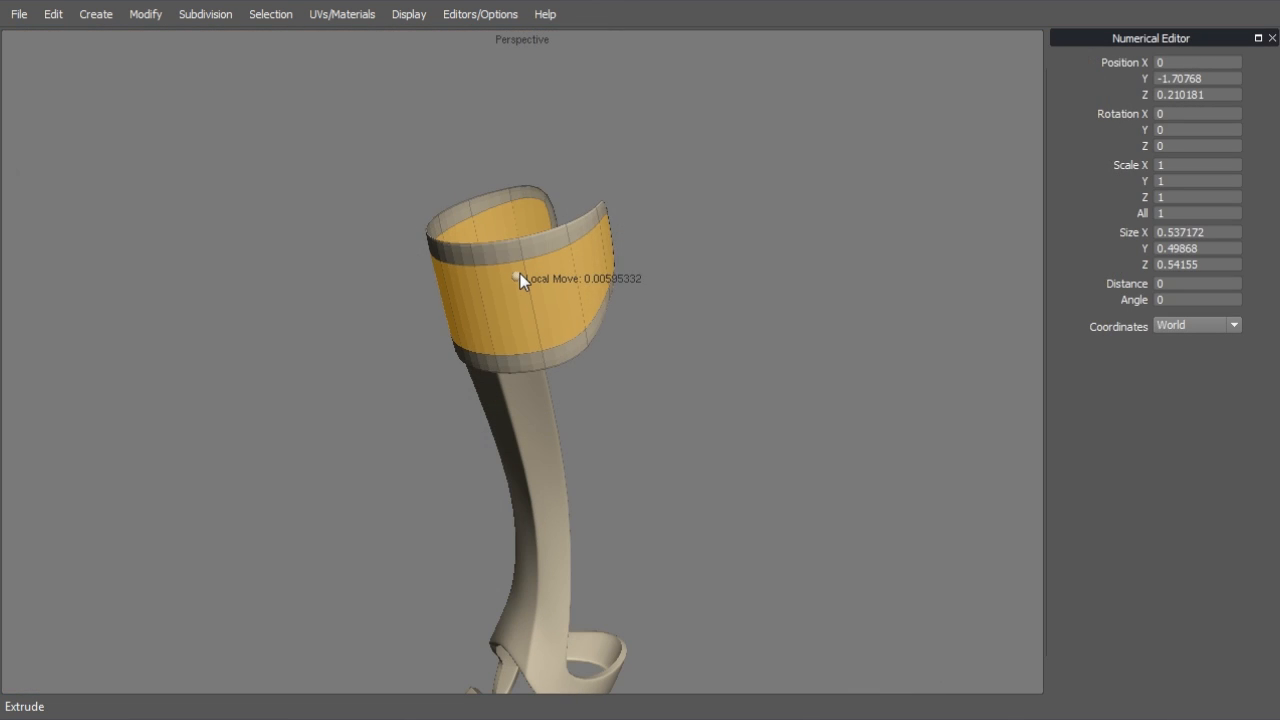
left_click_drag(520, 280, 600, 330)
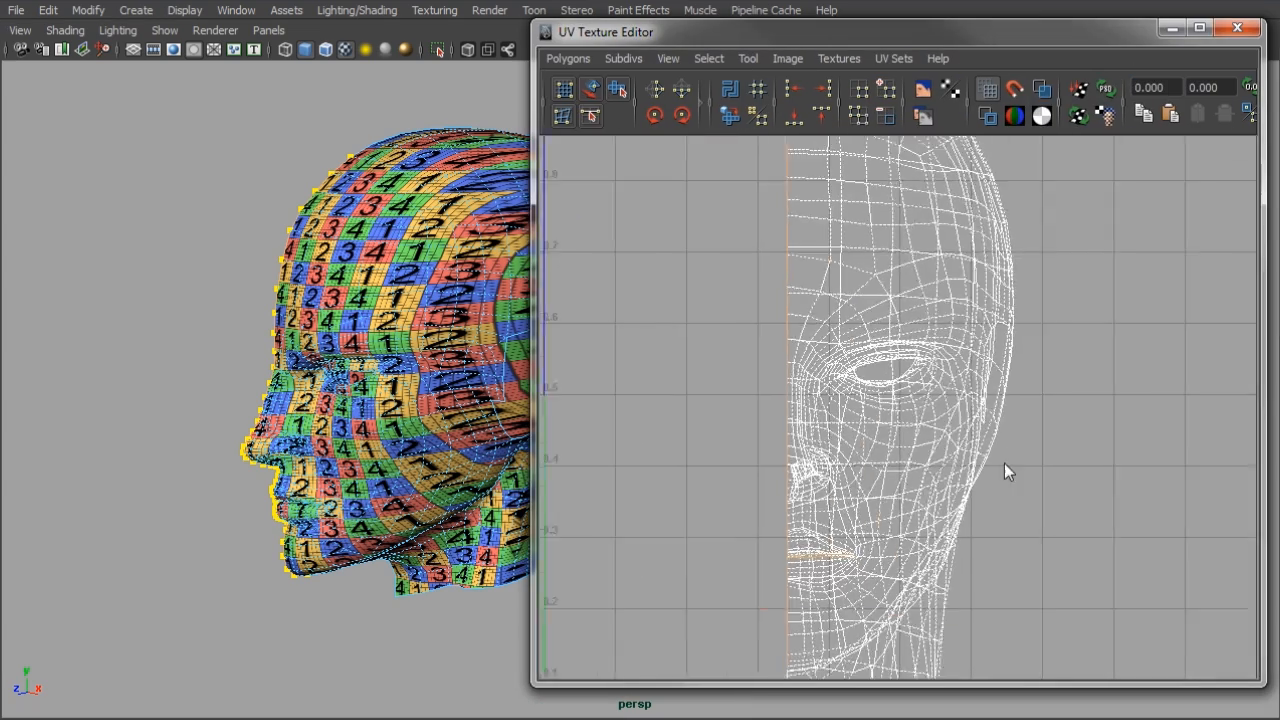
- Bring up the UV Texture Editor to arrange the checker-textured face UV shells
left_click(1238, 28)
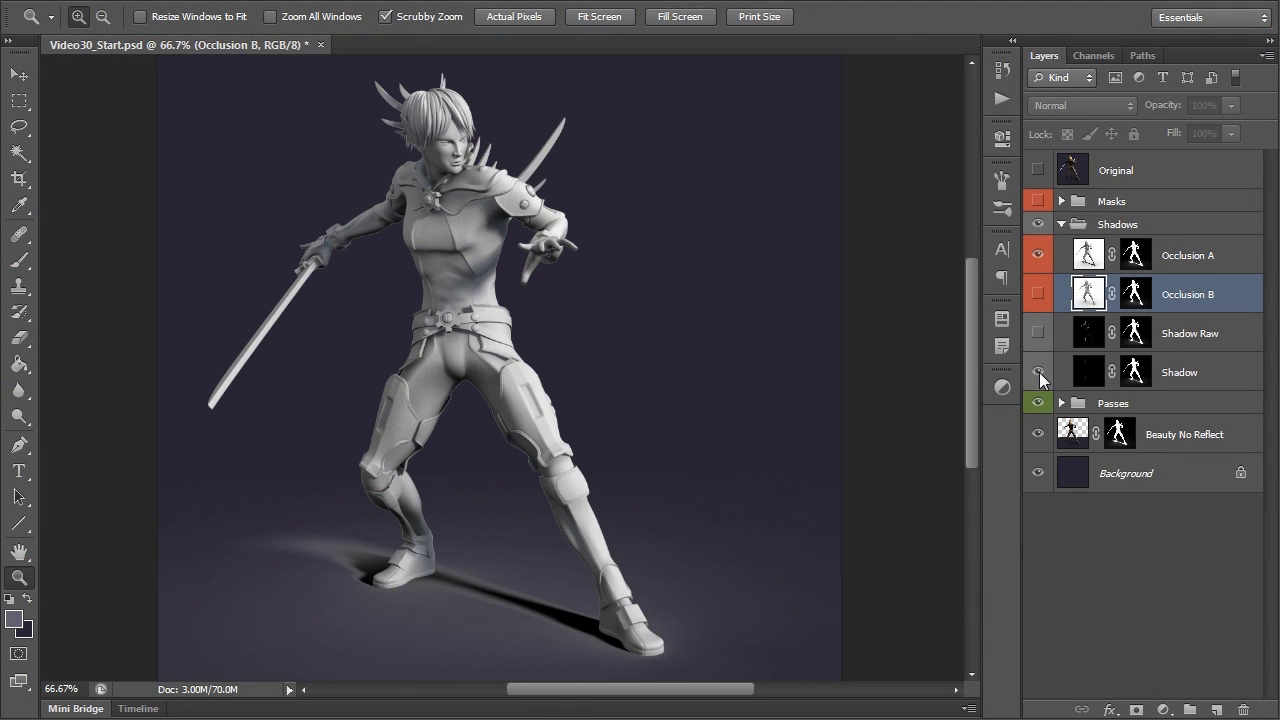
- Make the Occlusion A layer in the Shadows group the active layer
left_click(1188, 256)
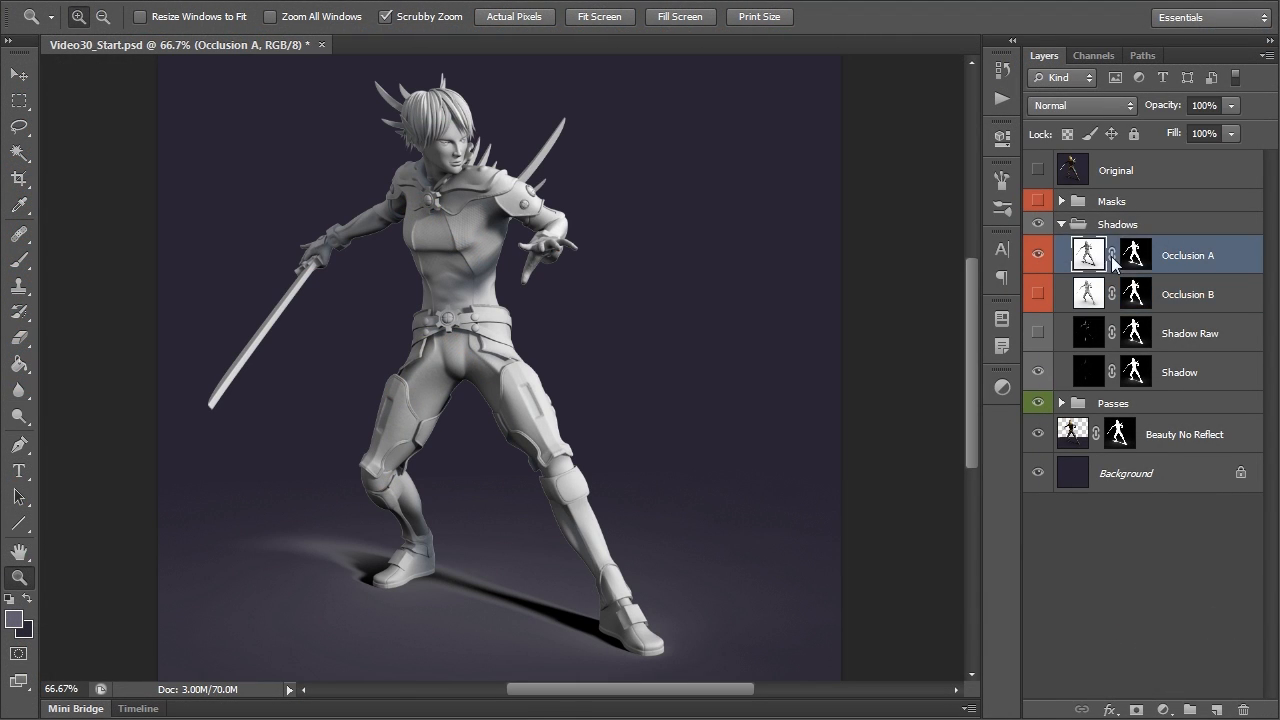